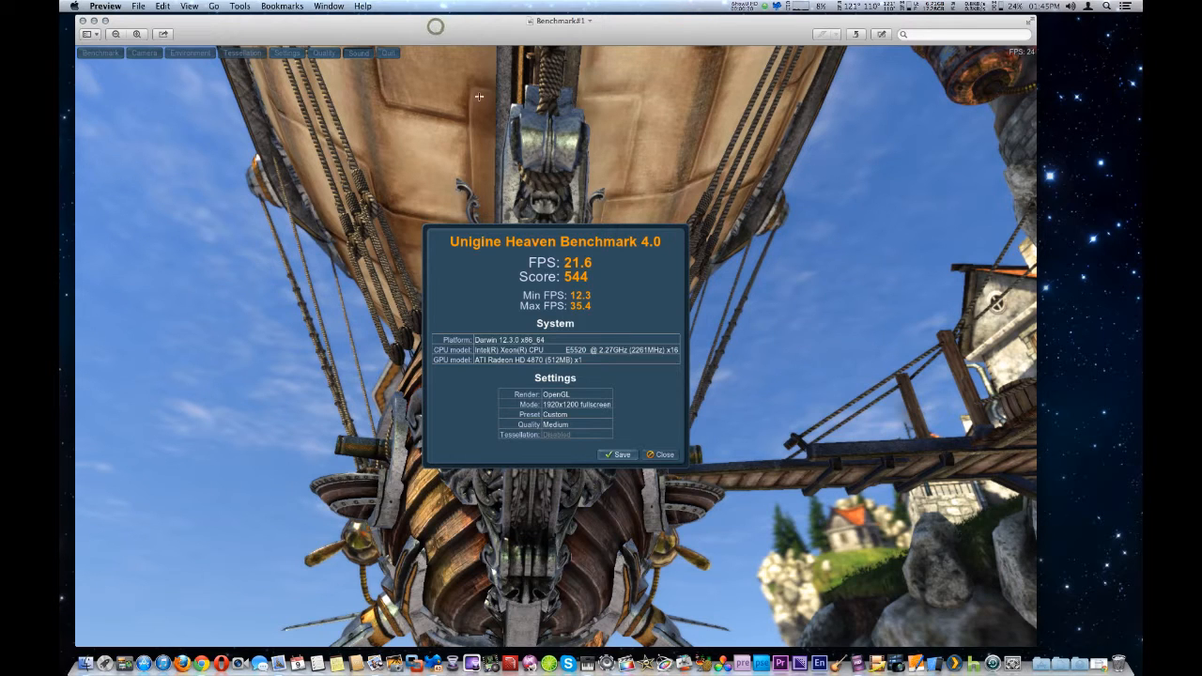
{"action": "mouse_move", "coordinate": [476, 265]}
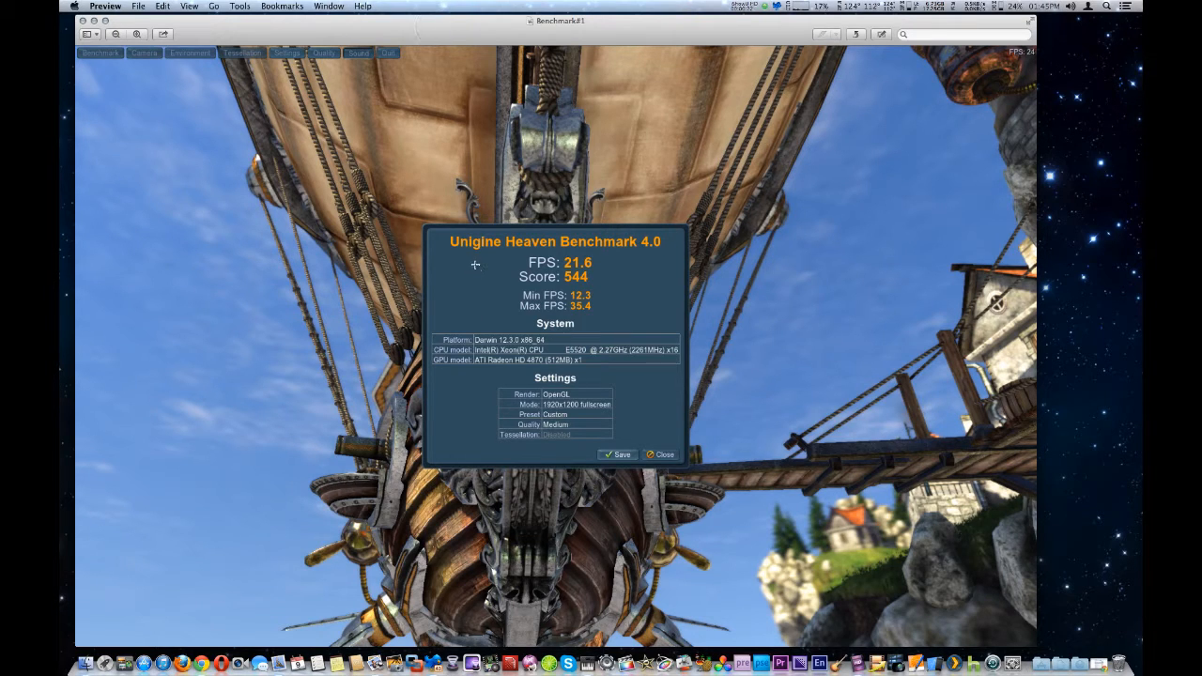
{"action": "mouse_move", "coordinate": [635, 261]}
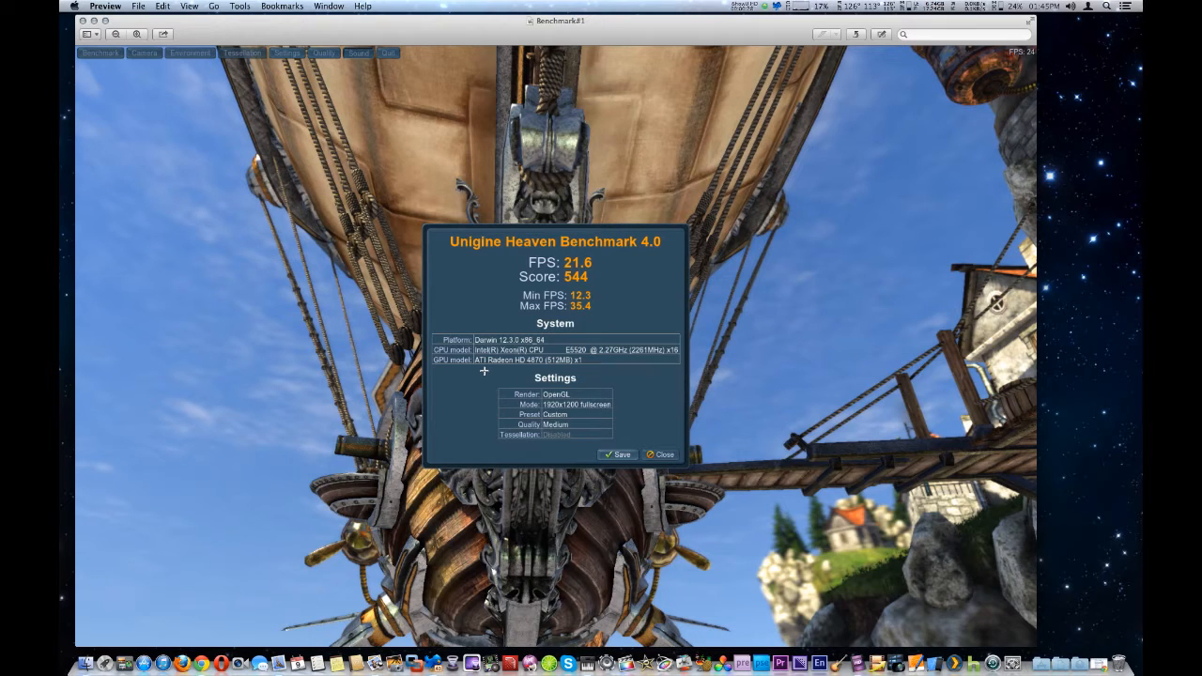
{"action": "mouse_move", "coordinate": [519, 369]}
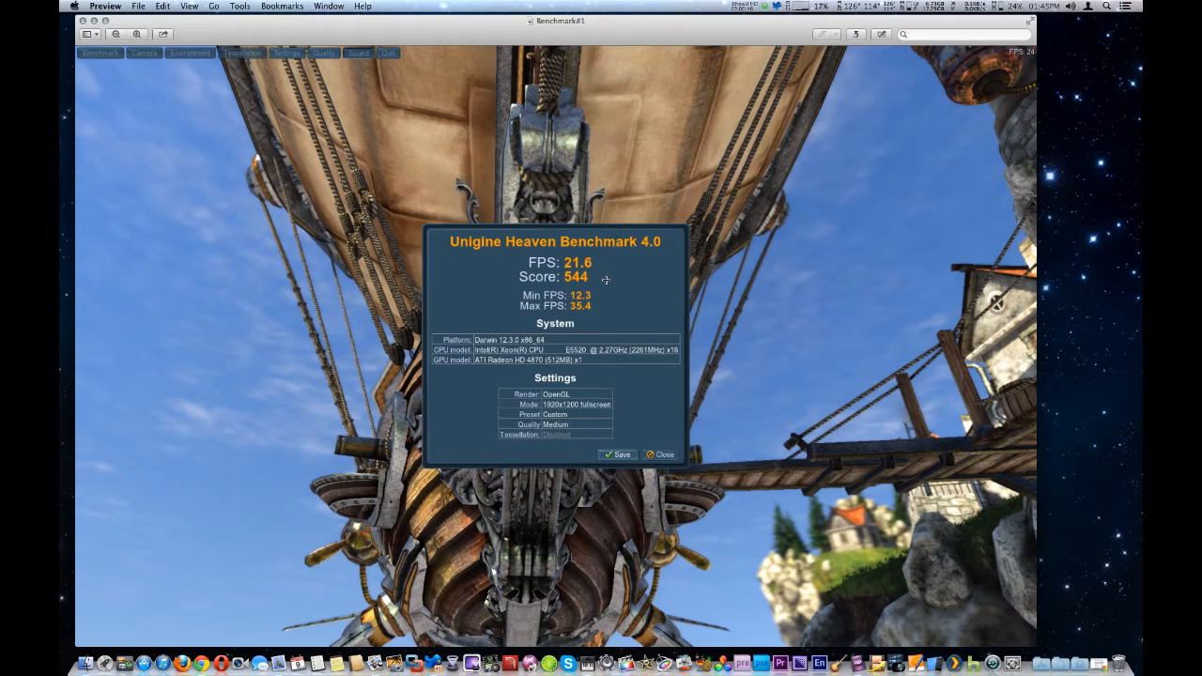
{"action": "mouse_move", "coordinate": [602, 295]}
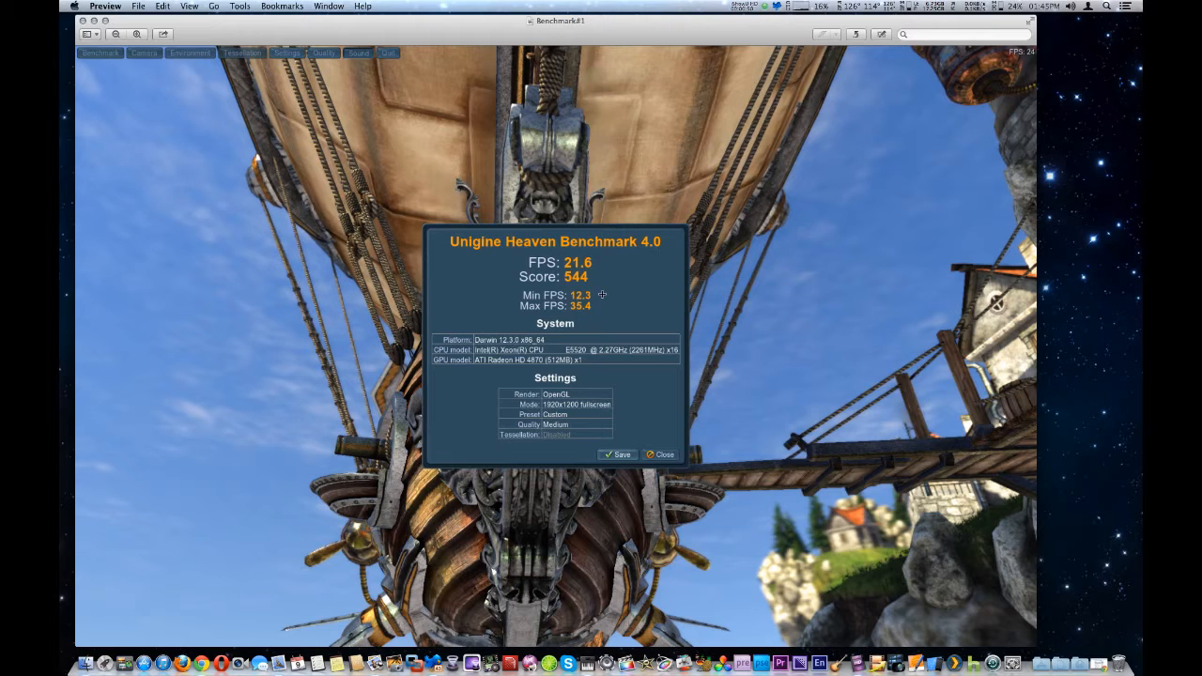
{"action": "mouse_move", "coordinate": [604, 305]}
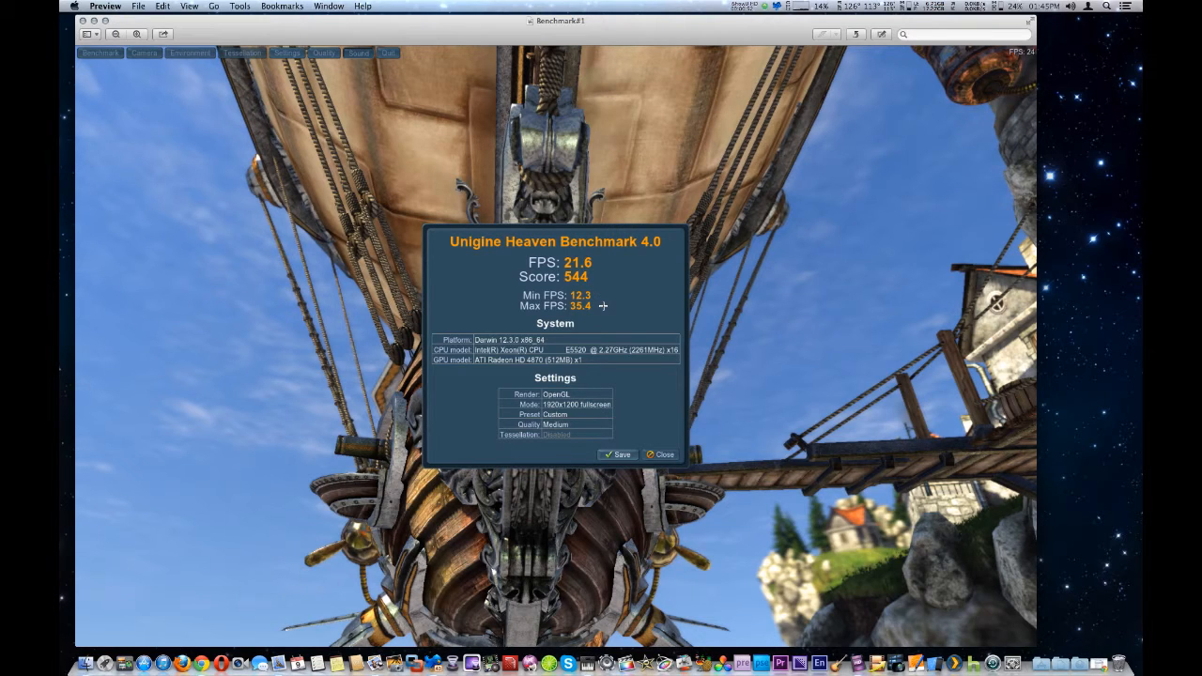
{"action": "mouse_move", "coordinate": [605, 264]}
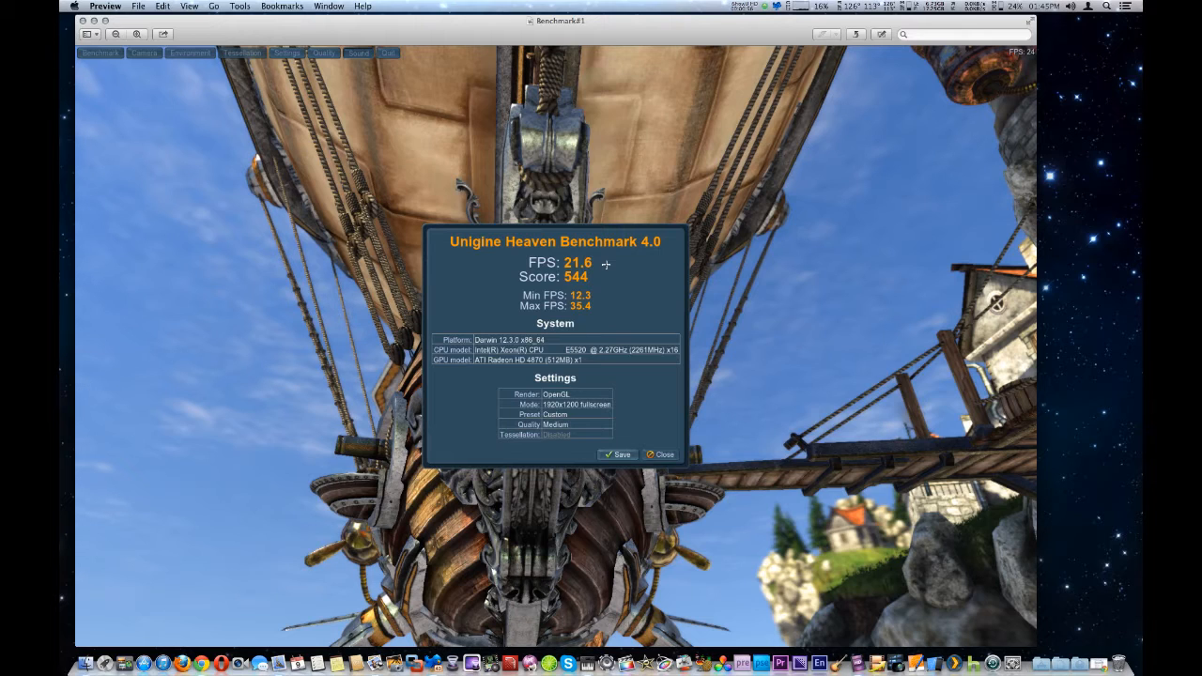
{"action": "mouse_move", "coordinate": [612, 265]}
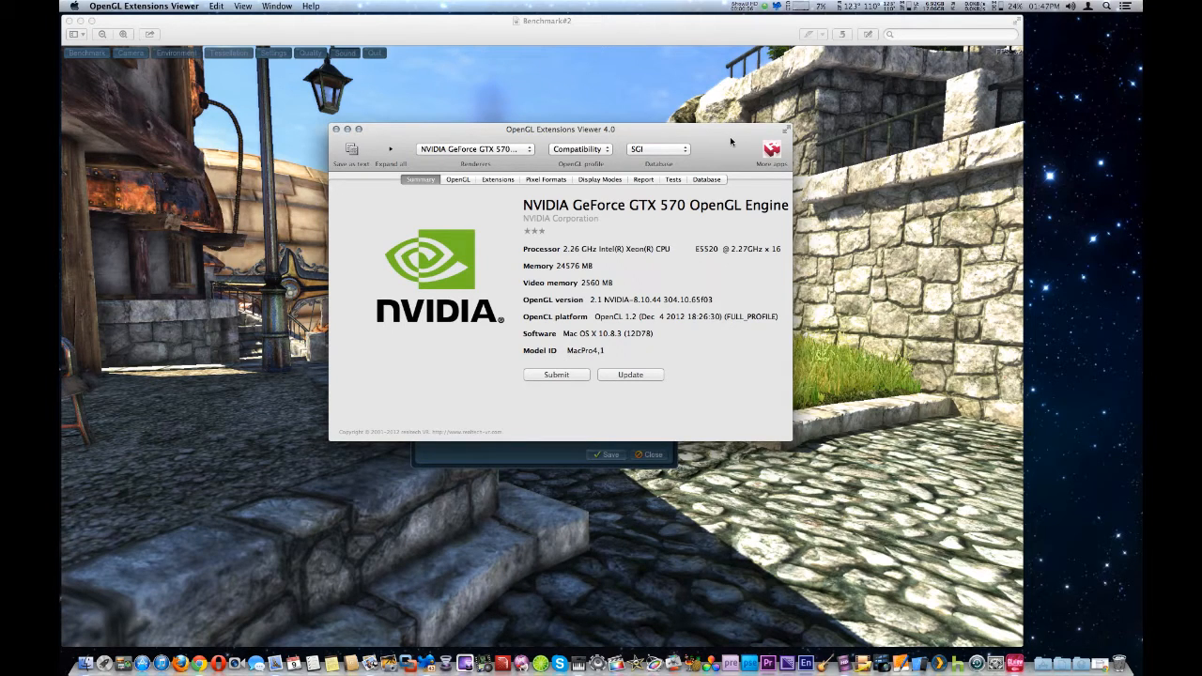
{"action": "mouse_move", "coordinate": [730, 148]}
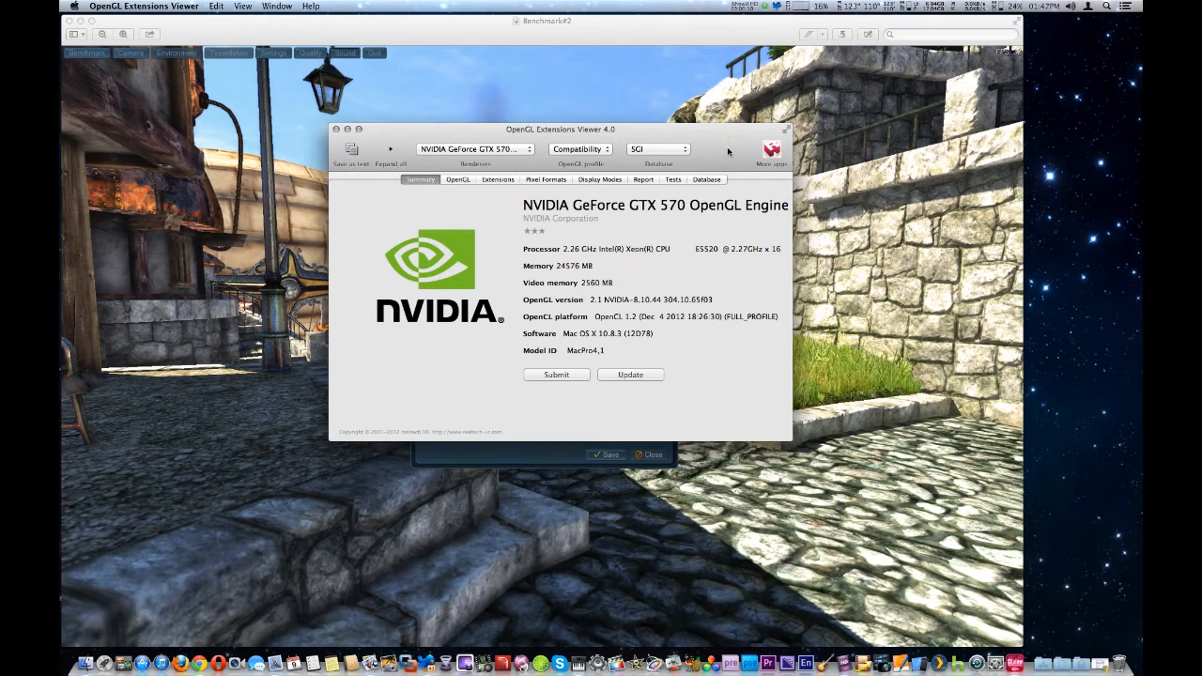
Step: Bring up the Benchmark#2 screenshot showing the GTX 570 score of 966 at 38.4 FPS
{"action": "left_click_drag", "start_coordinate": [559, 128], "coordinate": [618, 133]}
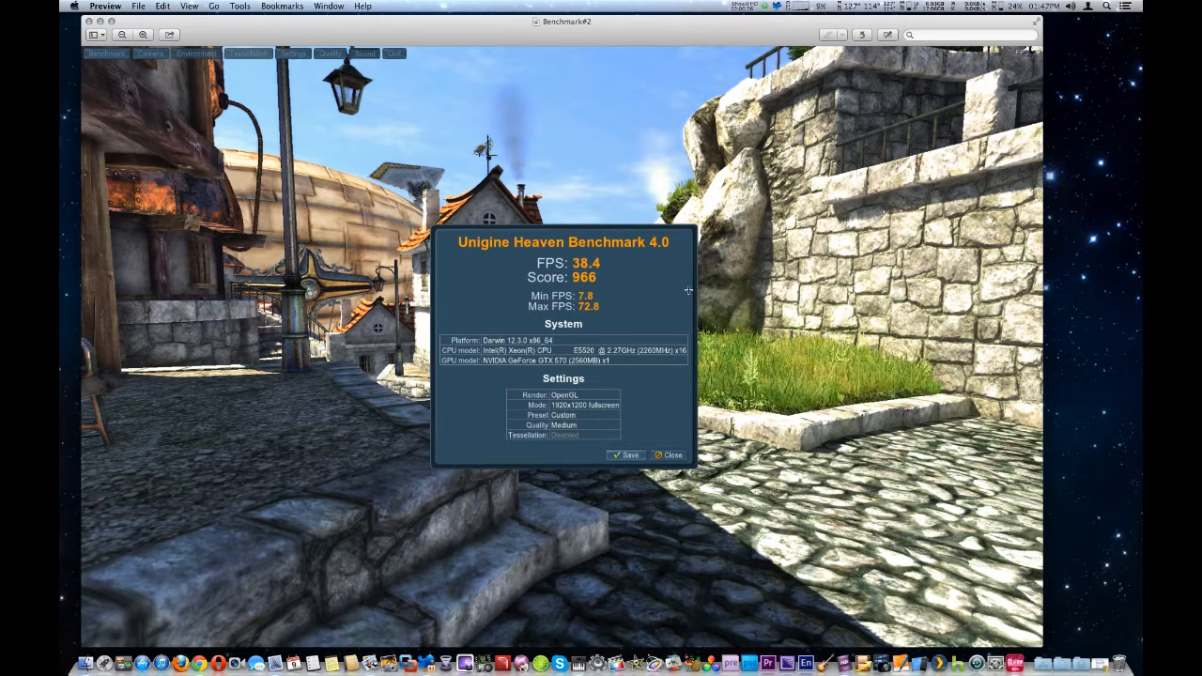
{"action": "mouse_move", "coordinate": [634, 269]}
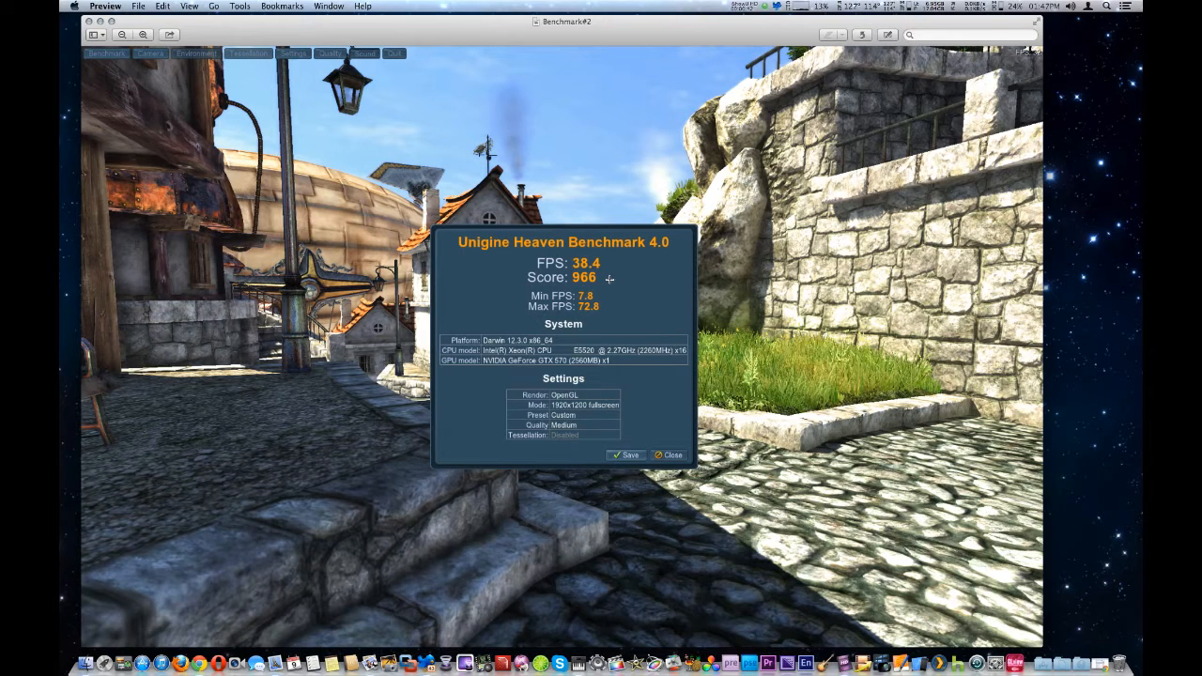
{"action": "mouse_move", "coordinate": [621, 298]}
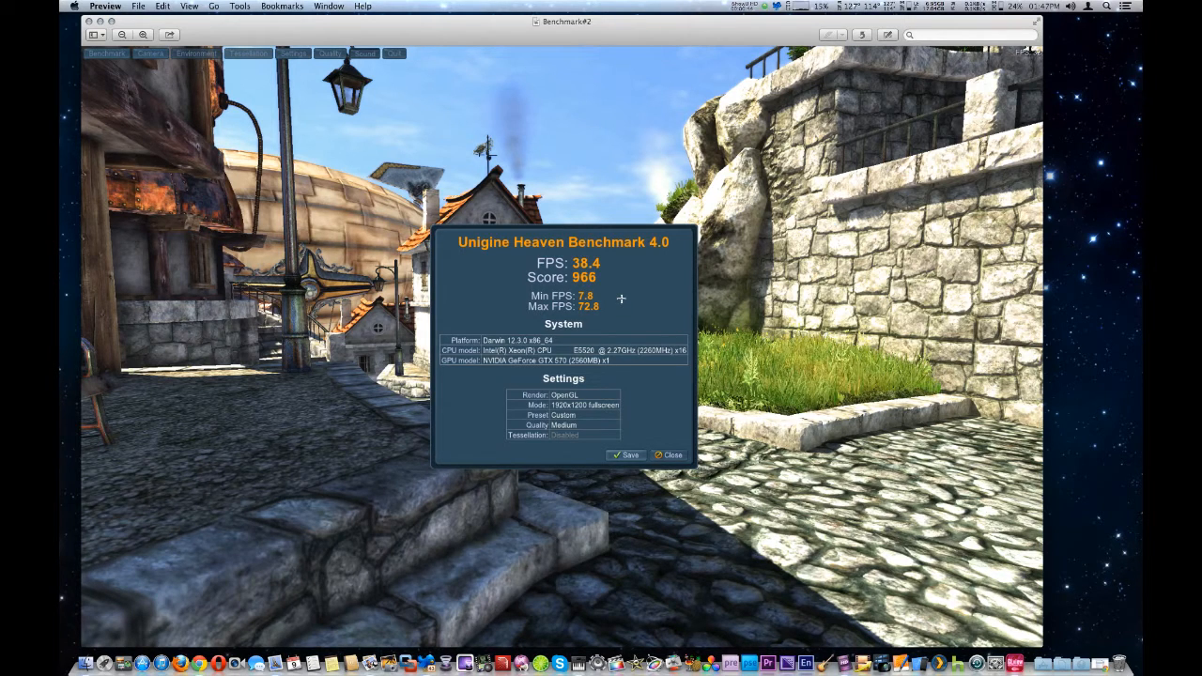
{"action": "mouse_move", "coordinate": [615, 309]}
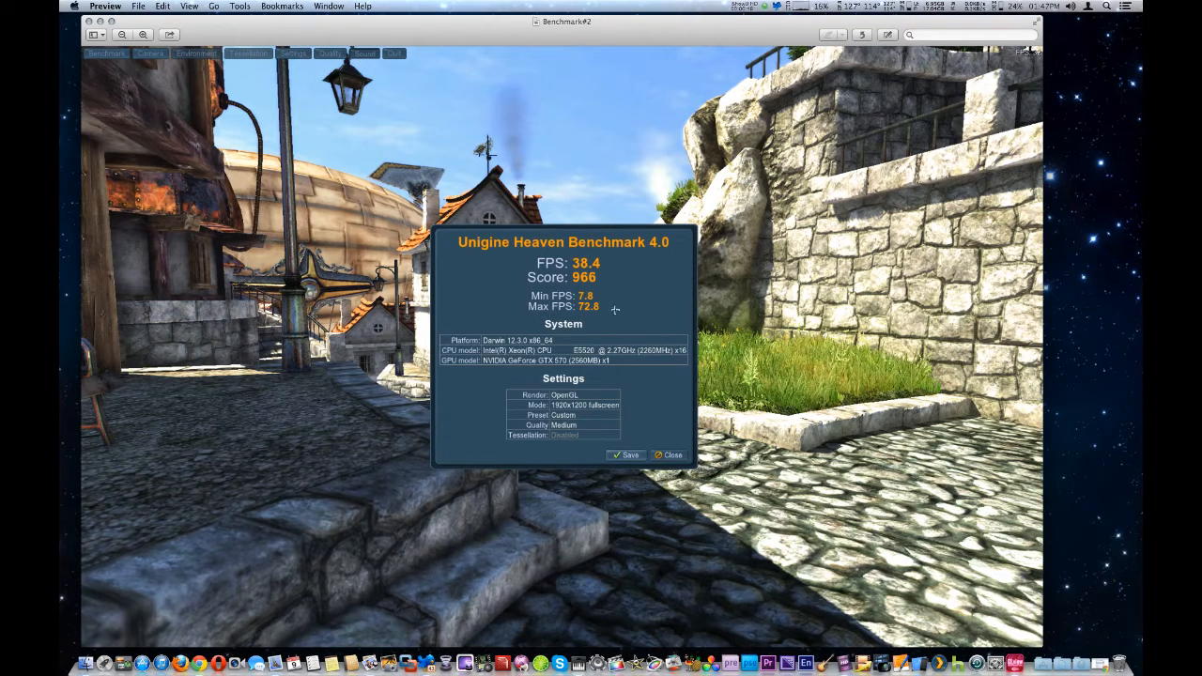